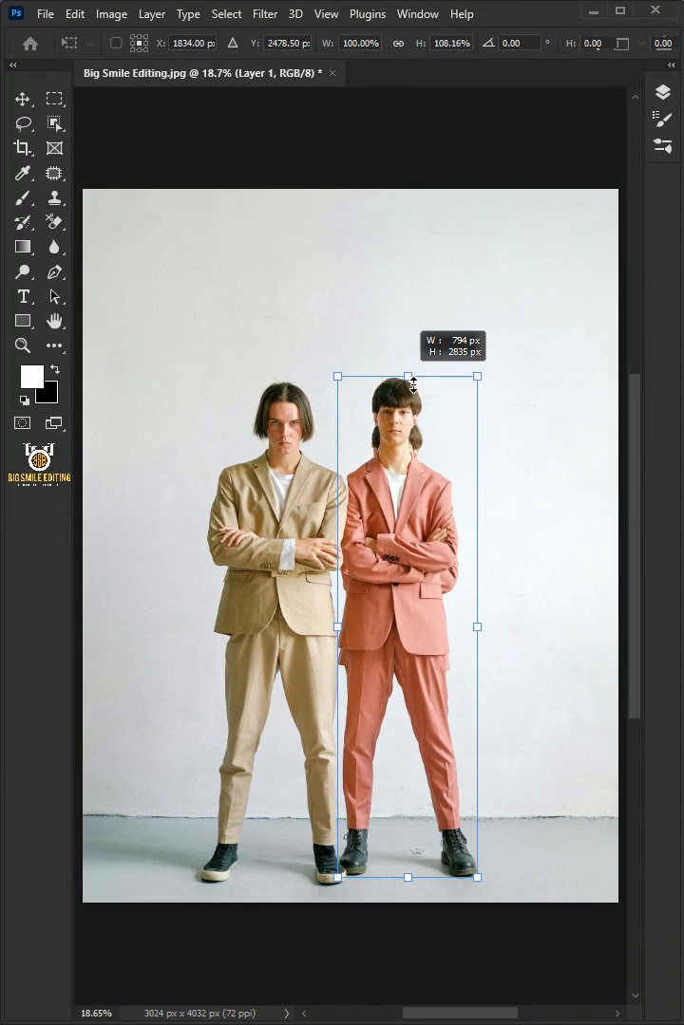
Select the people in the photo and copy them to a new layer named Left Model
left_click_drag(199, 399, 494, 626)
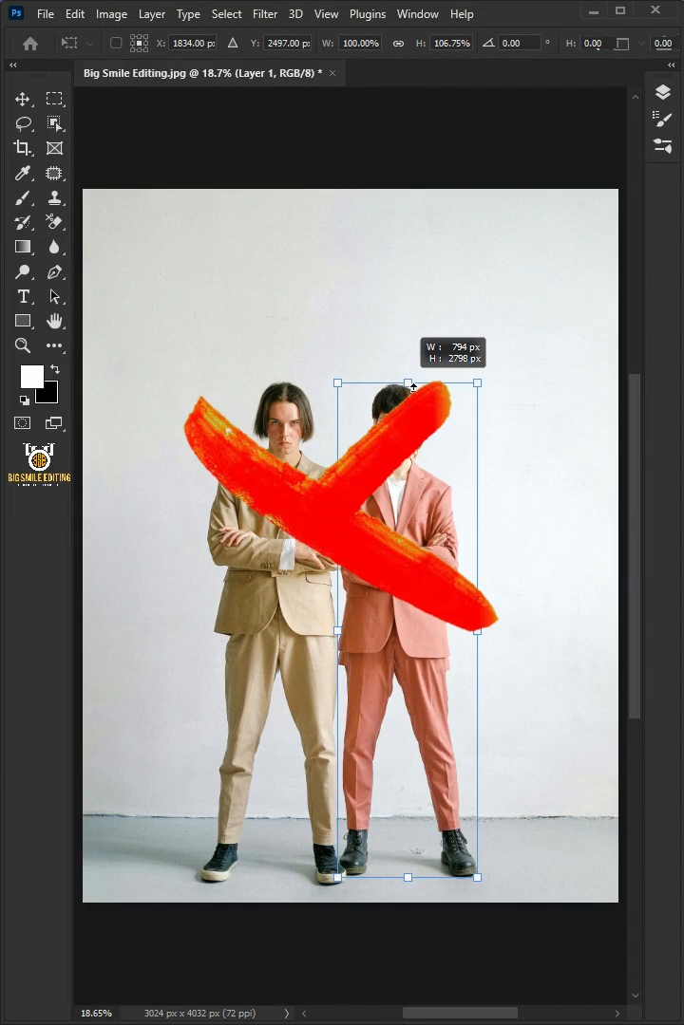
left_click(226, 13)
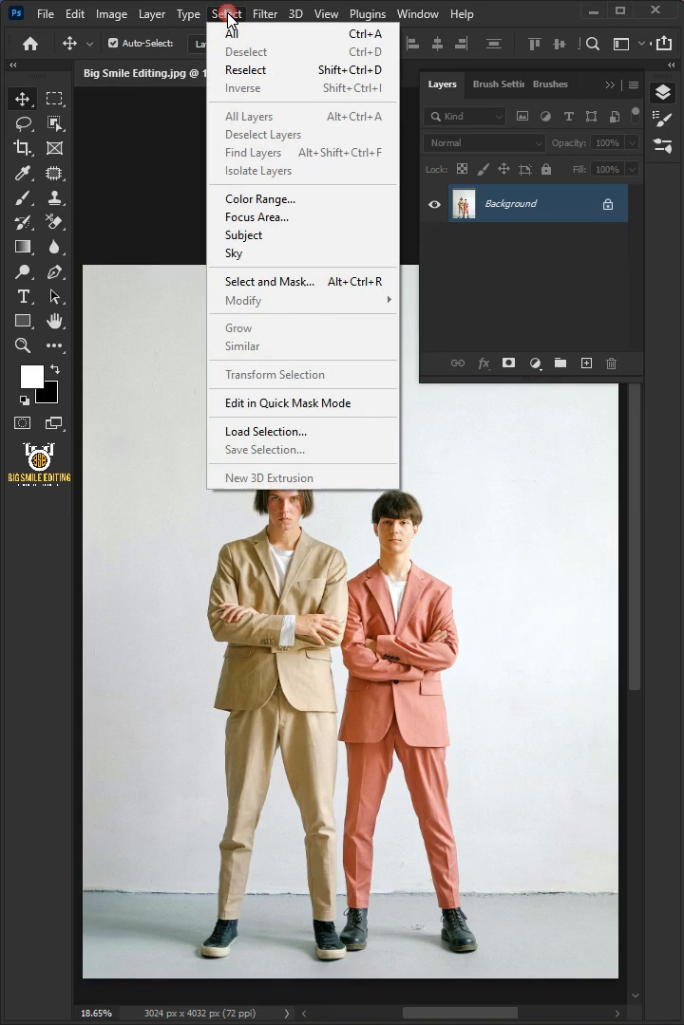
left_click(243, 235)
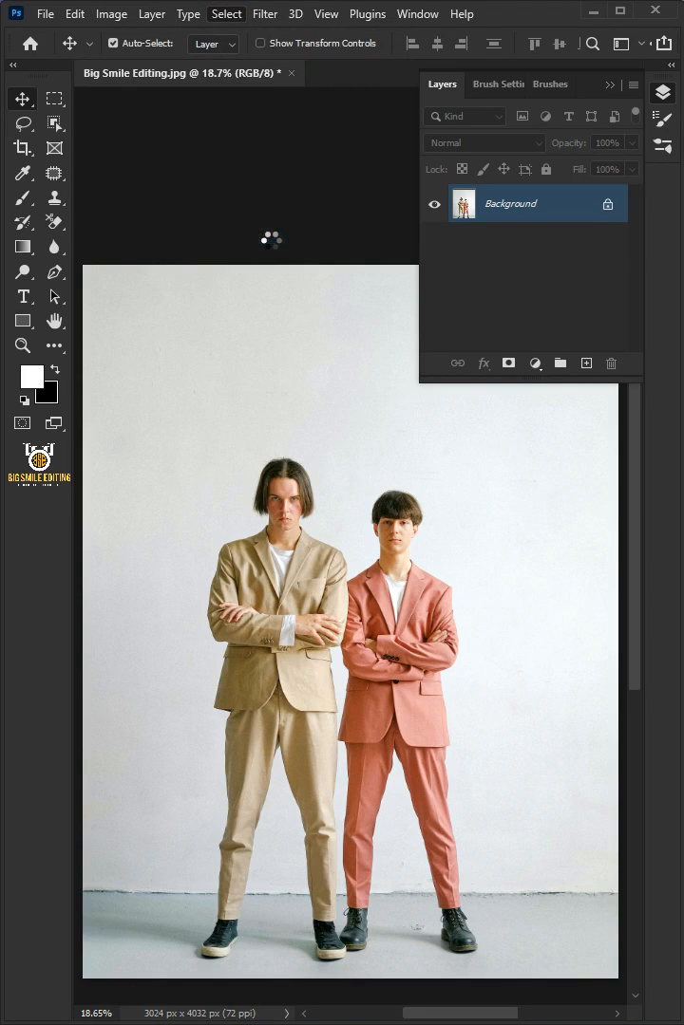
left_click(226, 13)
type("Left Model")
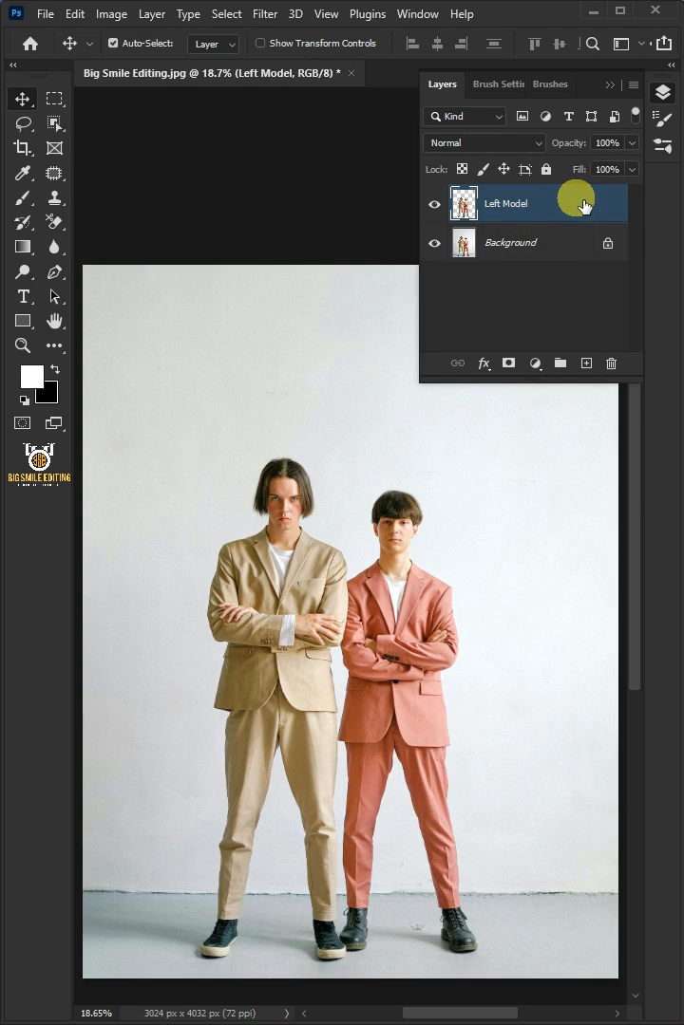
Duplicate the Background again with Ctrl+J as the Shadow layer
left_click(509, 243)
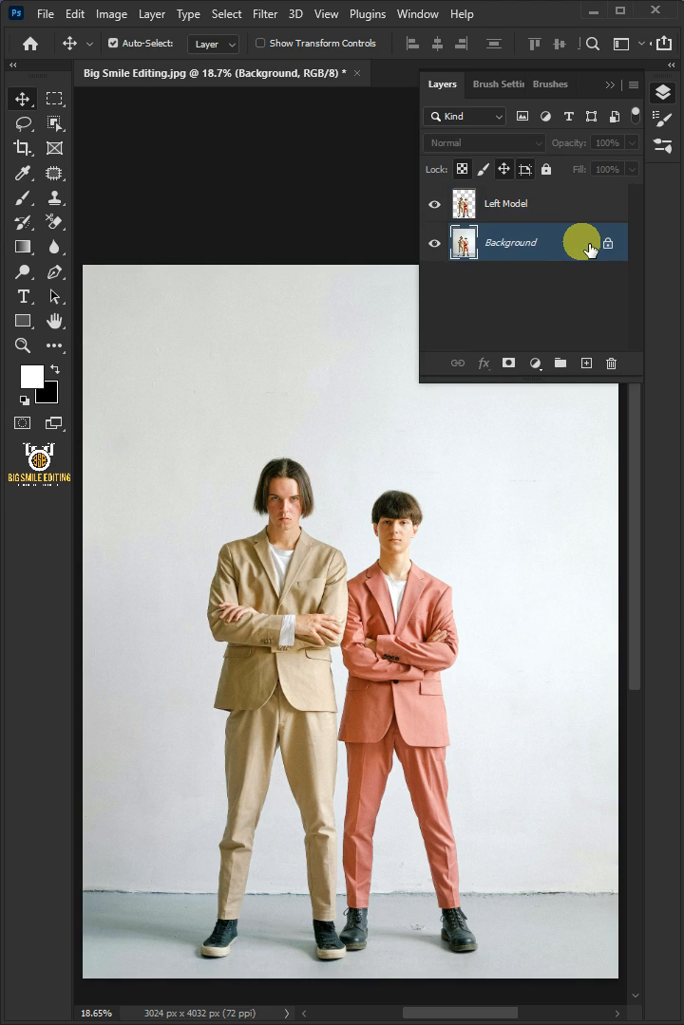
left_click(528, 251)
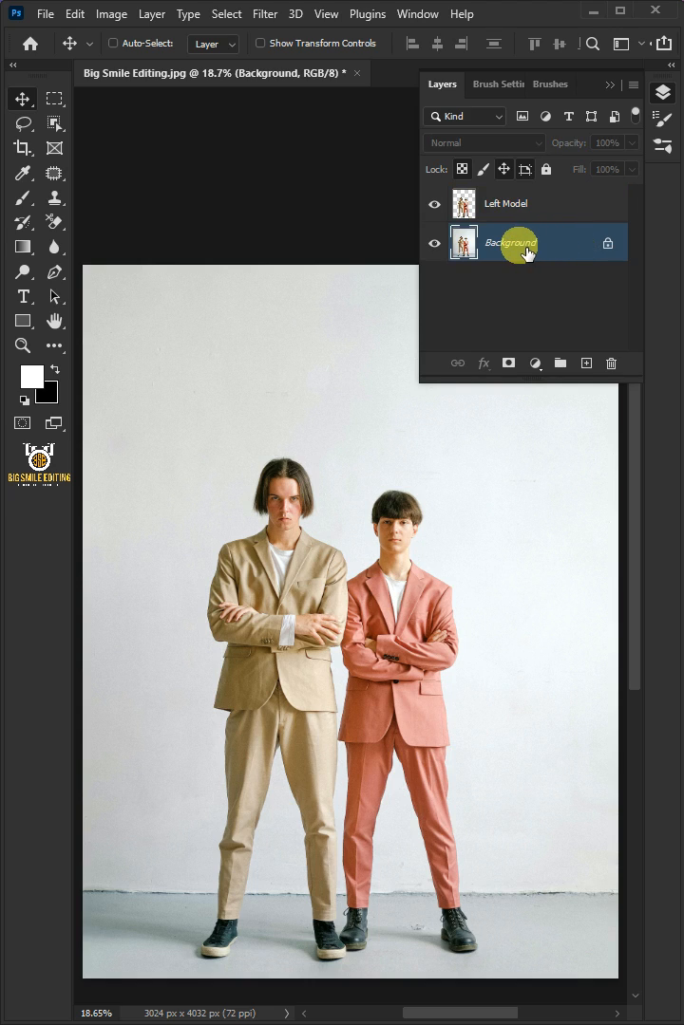
key("ctrl+j")
type("Shadow")
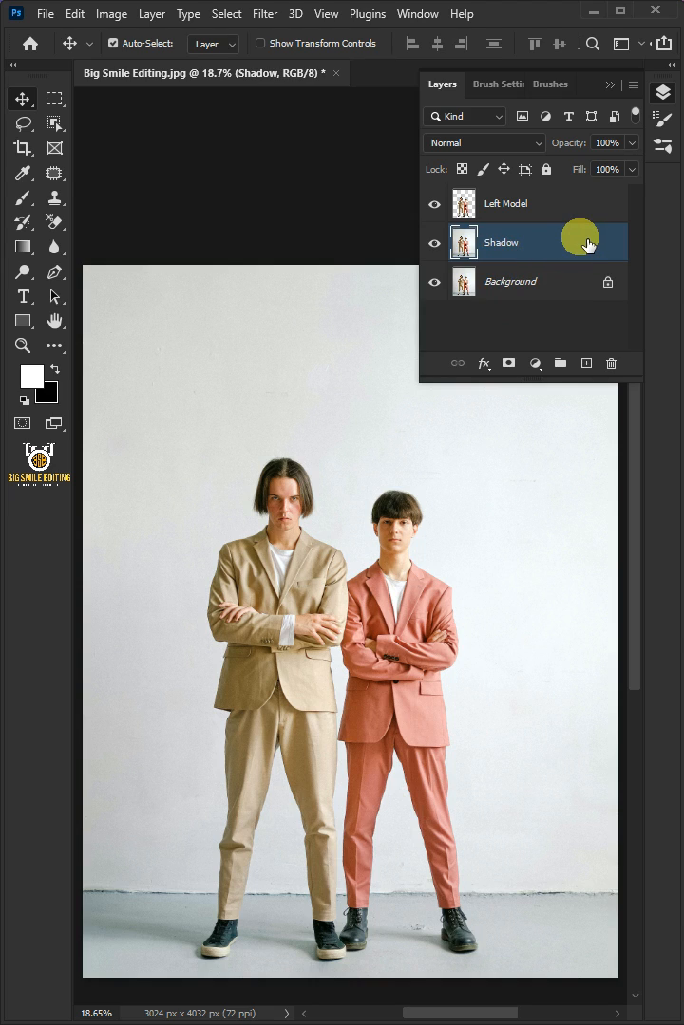
Select both models, hide the Left Model and Shadow layers, and start a 20-pixel selection expansion
left_click(505, 204)
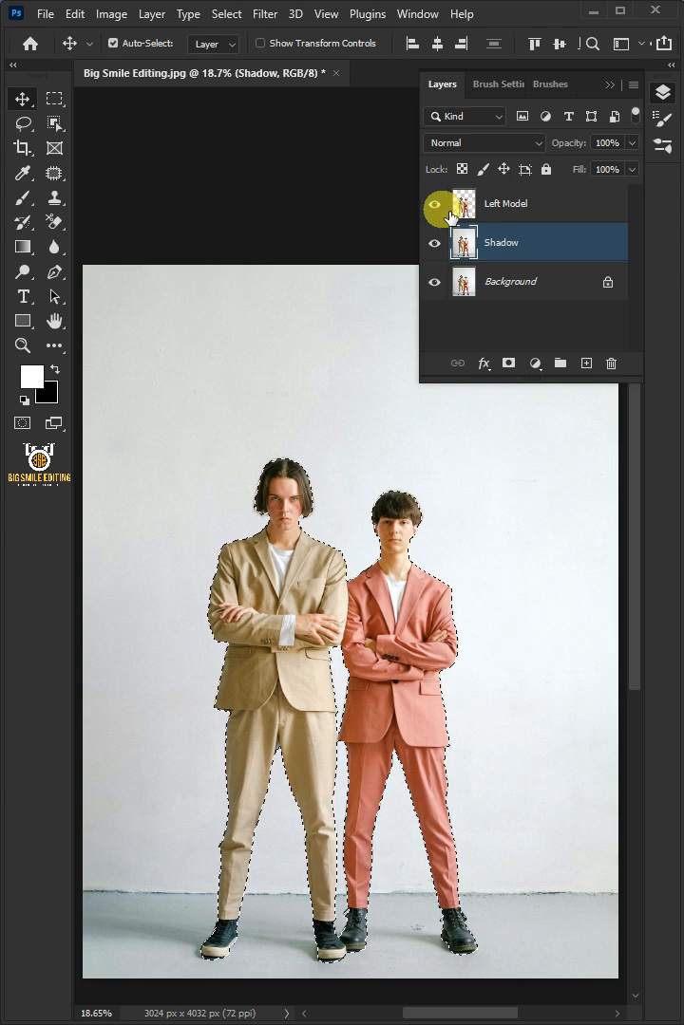
left_click(433, 203)
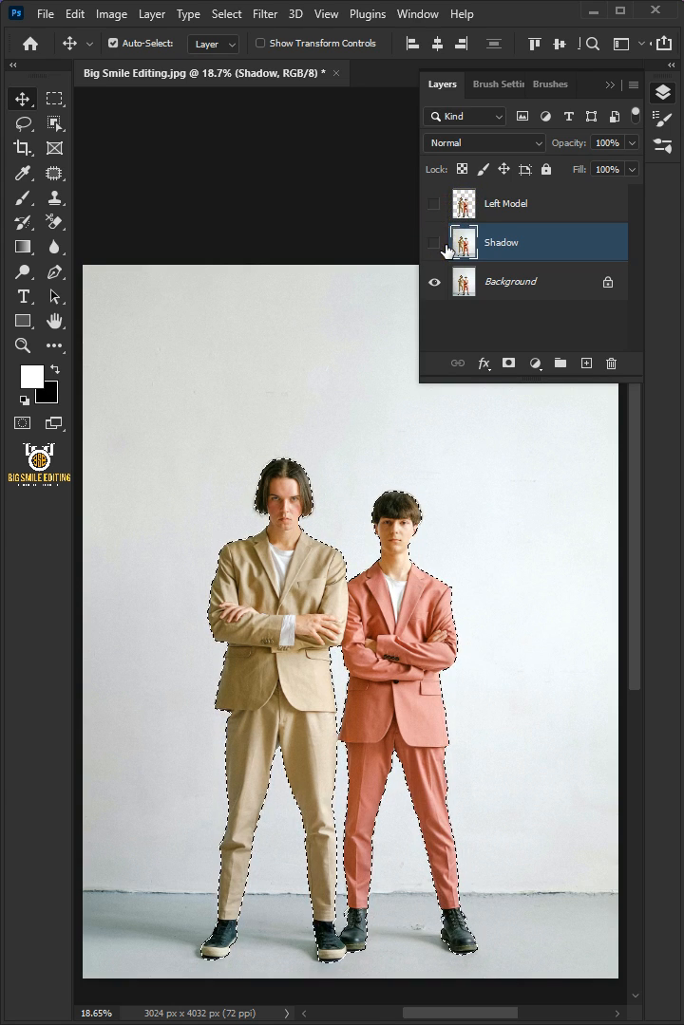
left_click(509, 281)
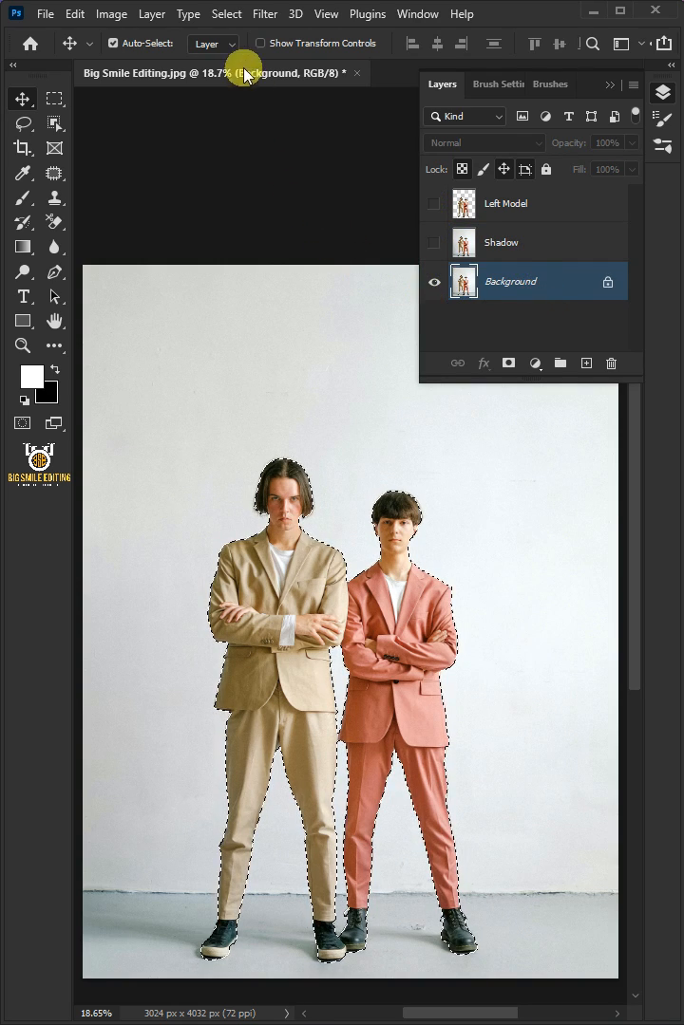
left_click(226, 13)
type("20")
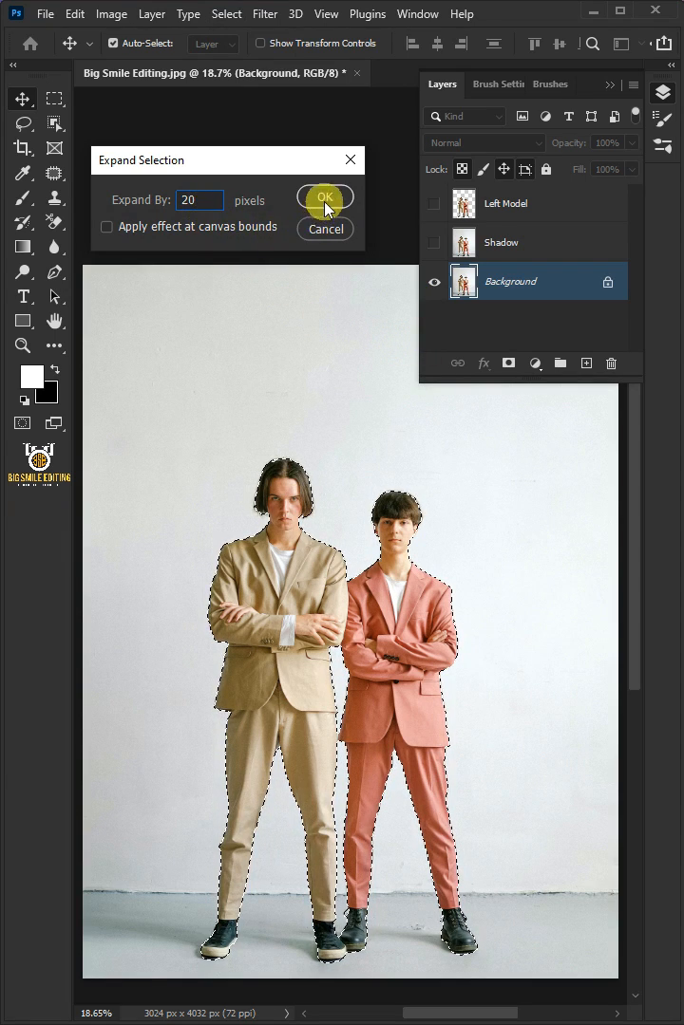
Expand the selection by 20 pixels, erase the models with Content-Aware Fill, then deselect
left_click(323, 197)
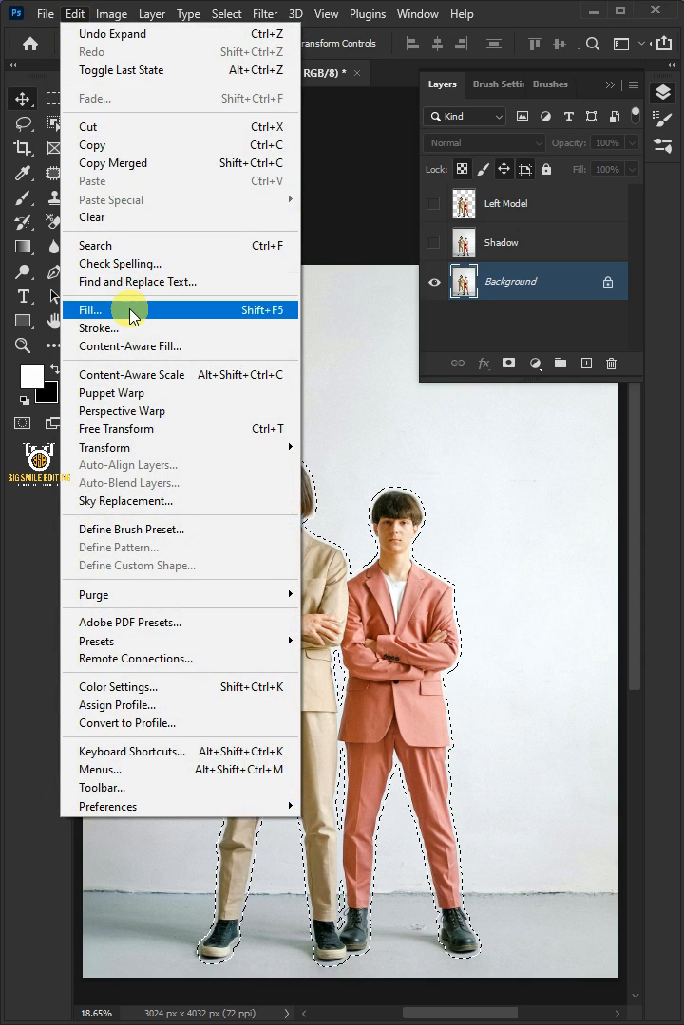
left_click(95, 309)
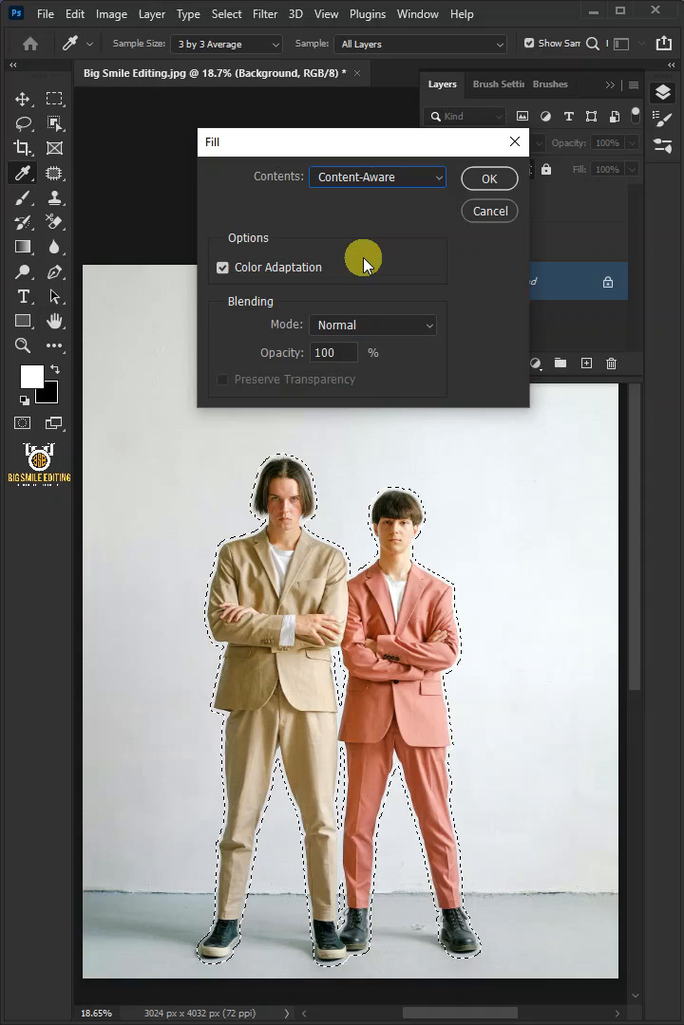
left_click(488, 179)
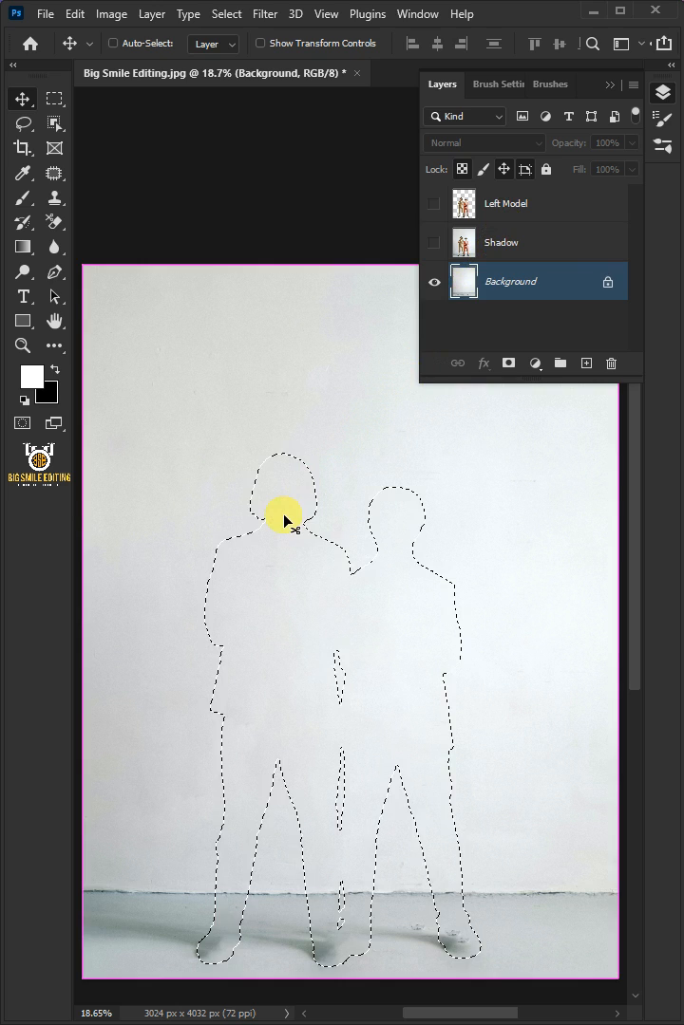
left_click(505, 203)
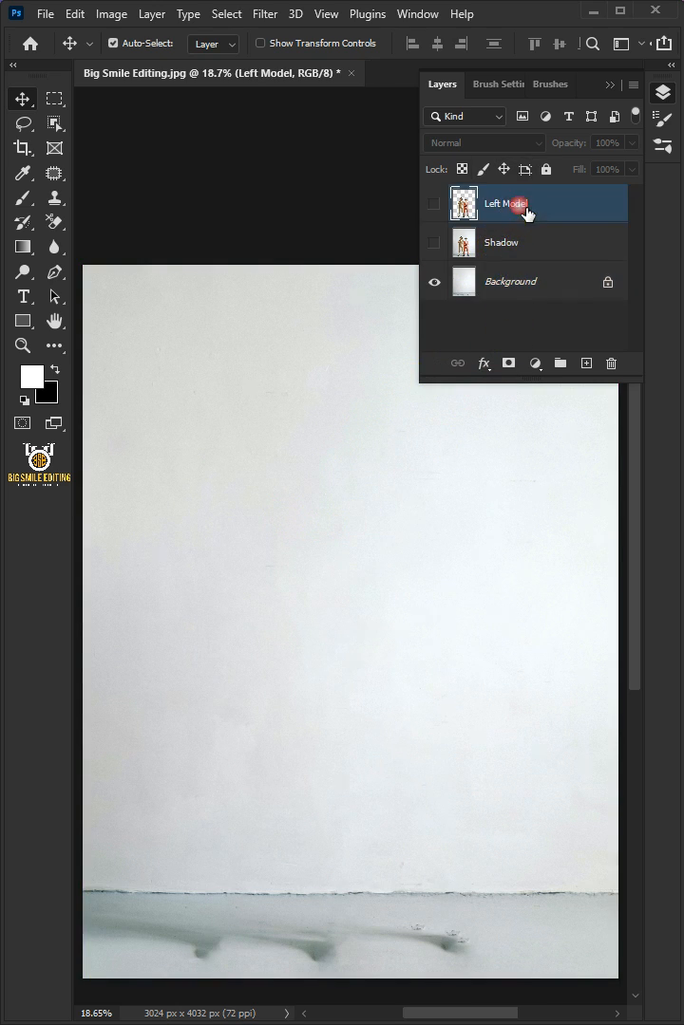
Show Left Model again and trace a freehand Object Selection loop around the right model
left_click(433, 204)
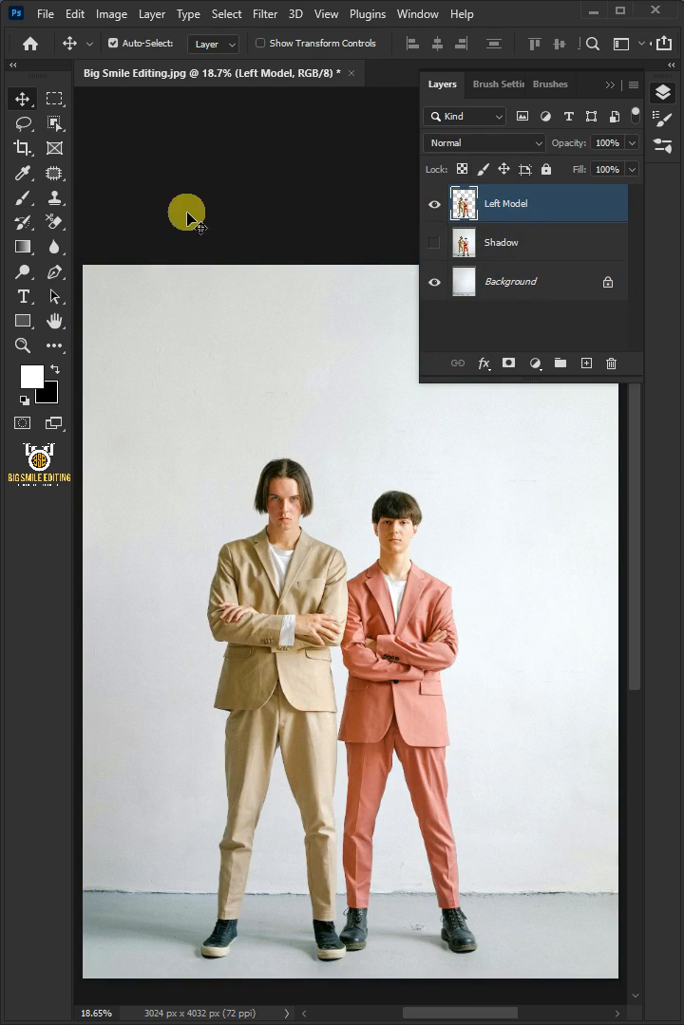
left_click(23, 124)
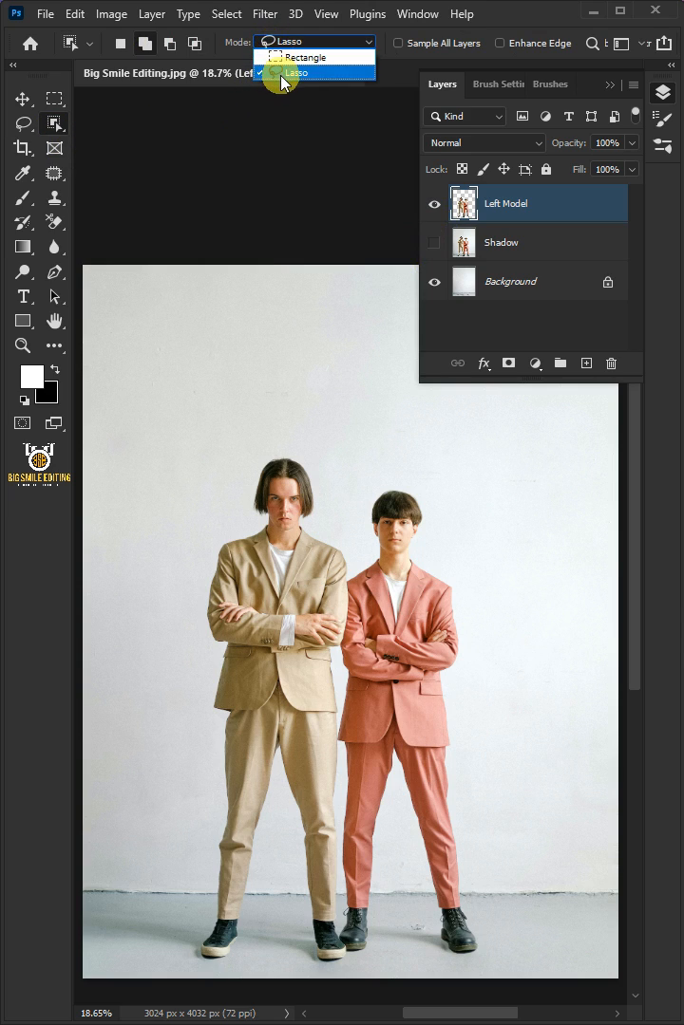
left_click(297, 72)
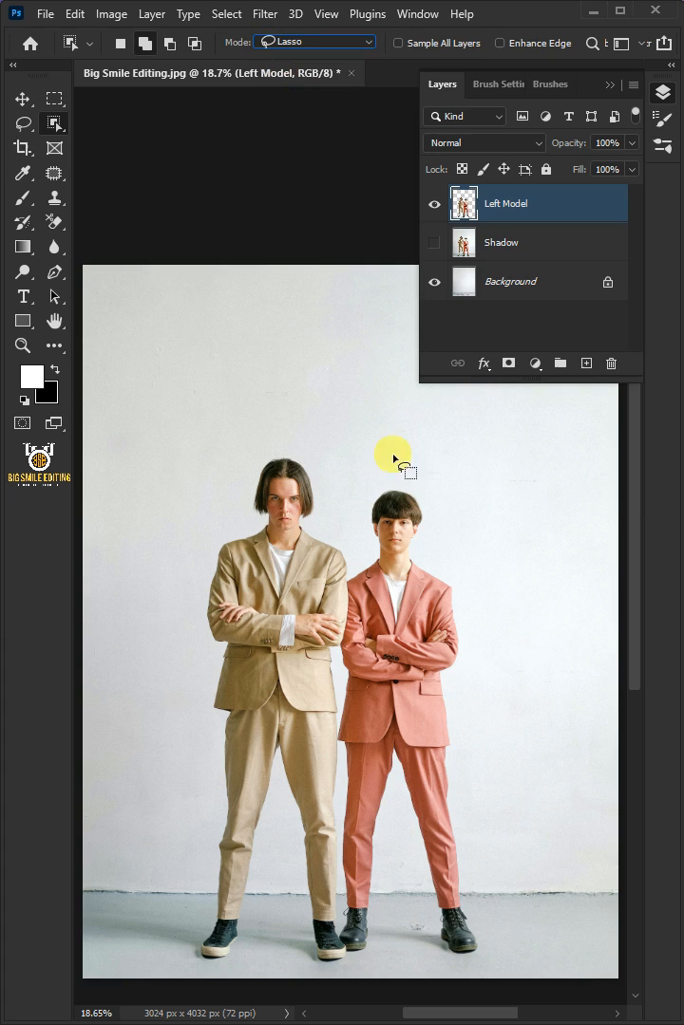
left_click_drag(393, 460, 371, 965)
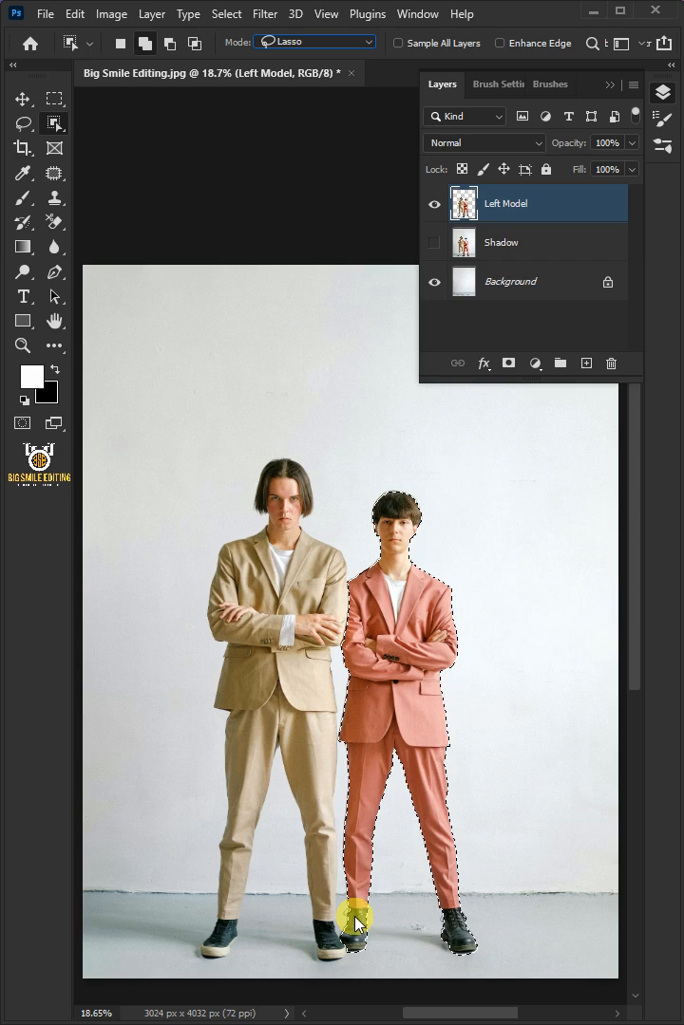
right_click(357, 921)
type("Right Model")
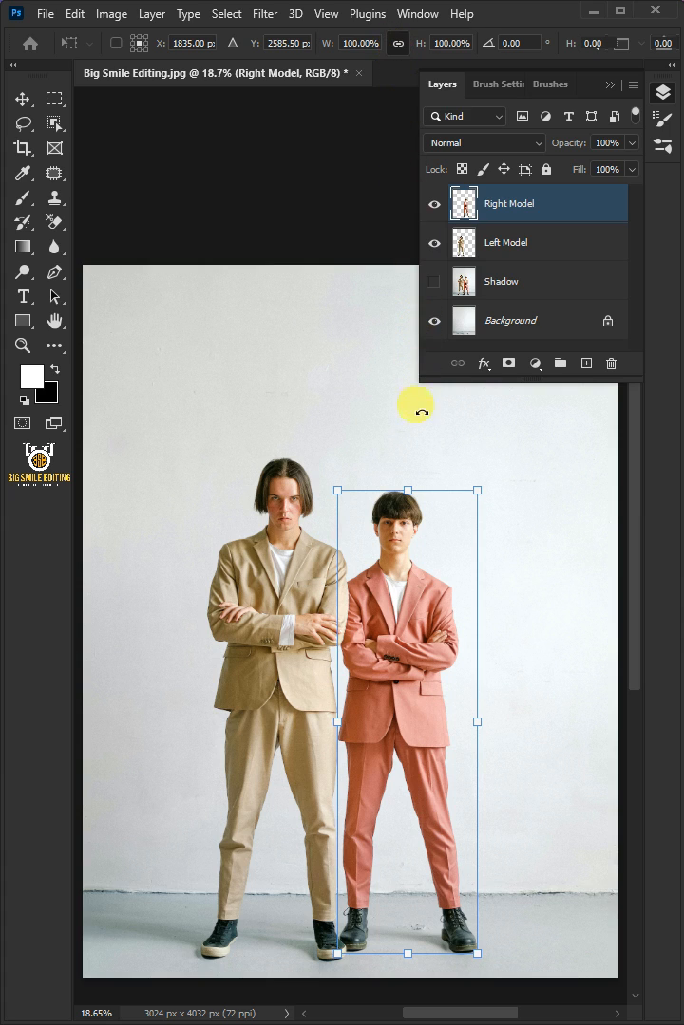
Pull the top transform handle up to stretch the right model taller
left_click_drag(416, 490, 416, 460)
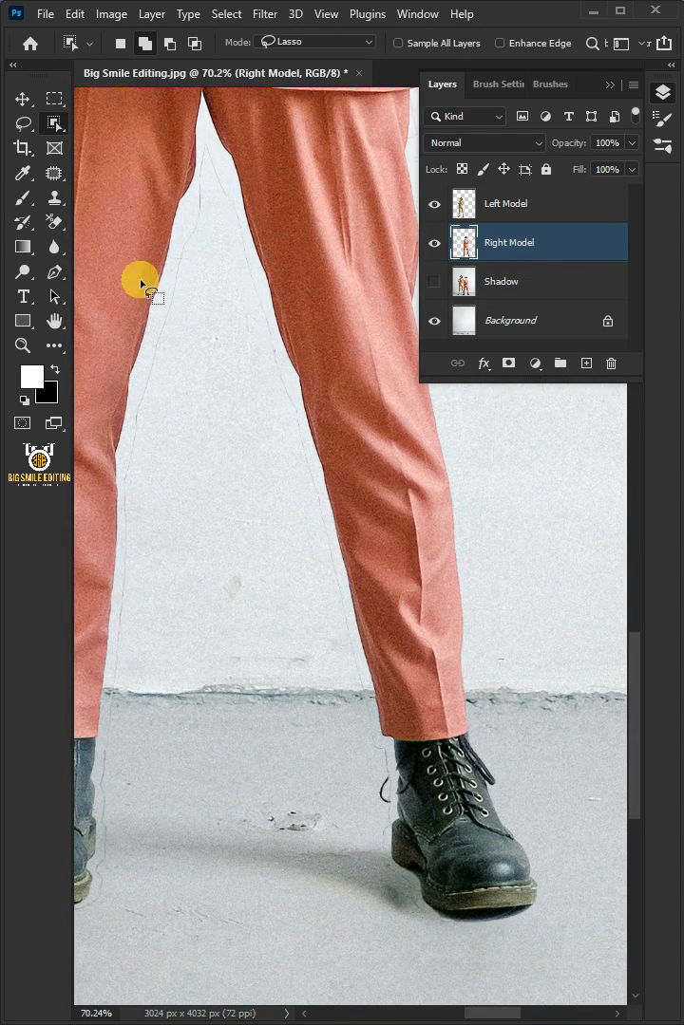
Marquee a rectangle around the right boot and start a Free Transform on it for warping
left_click(53, 98)
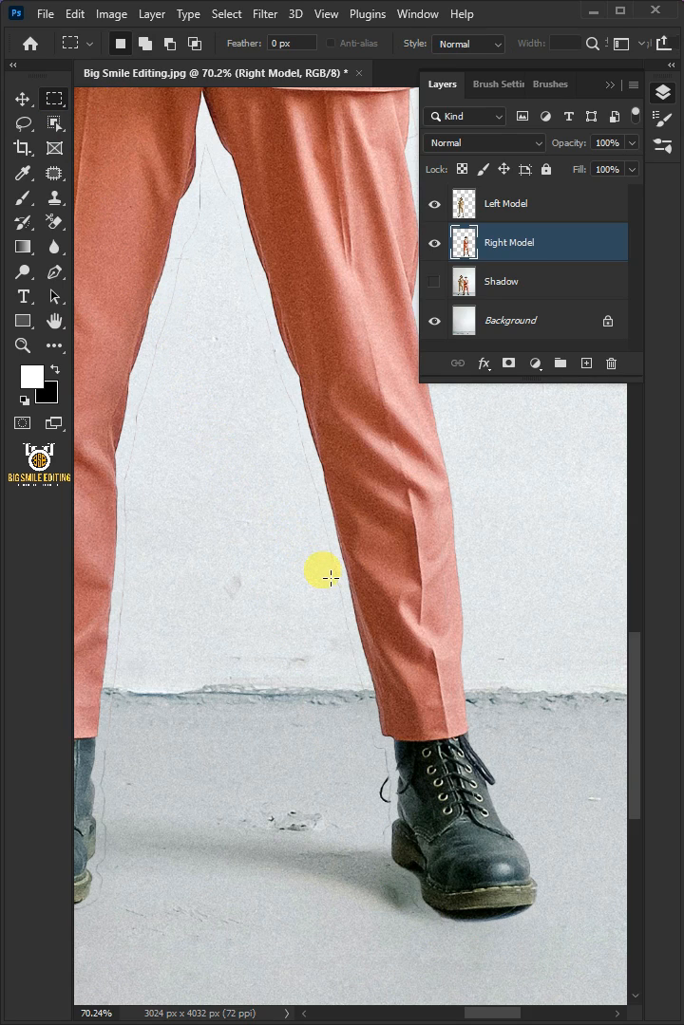
left_click_drag(319, 573, 600, 979)
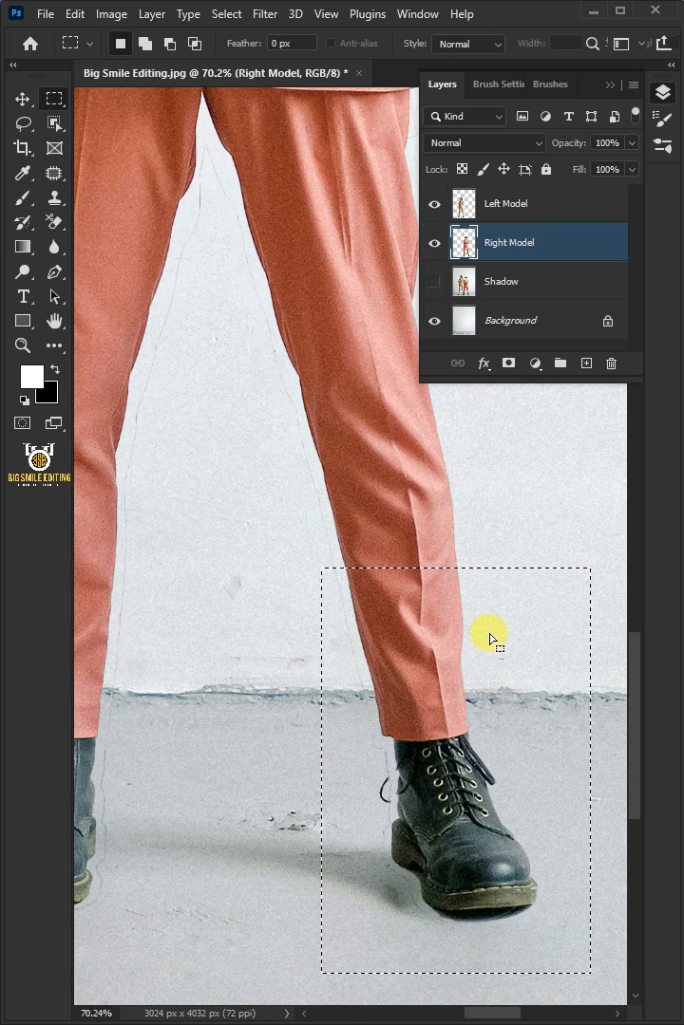
right_click(490, 636)
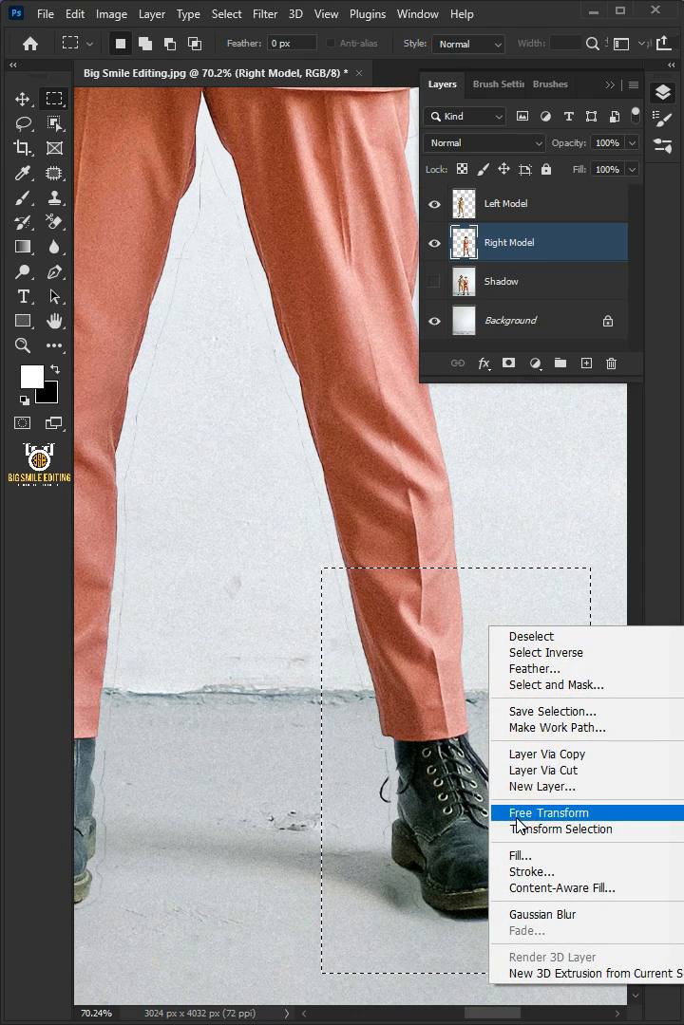
left_click(547, 813)
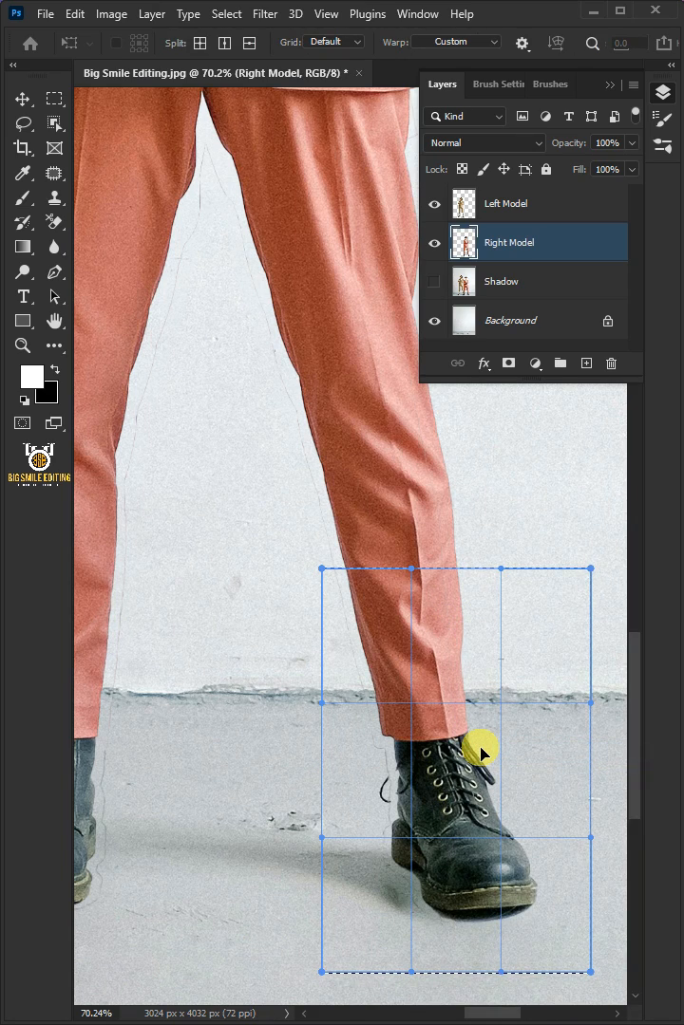
mouse_move(332, 973)
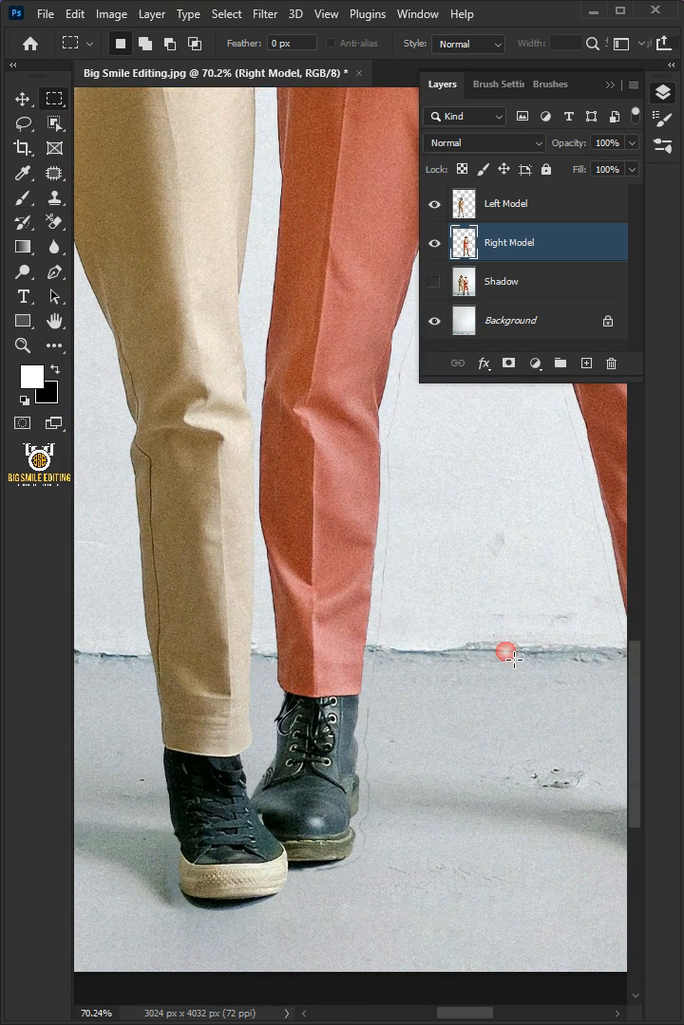
right_click(509, 653)
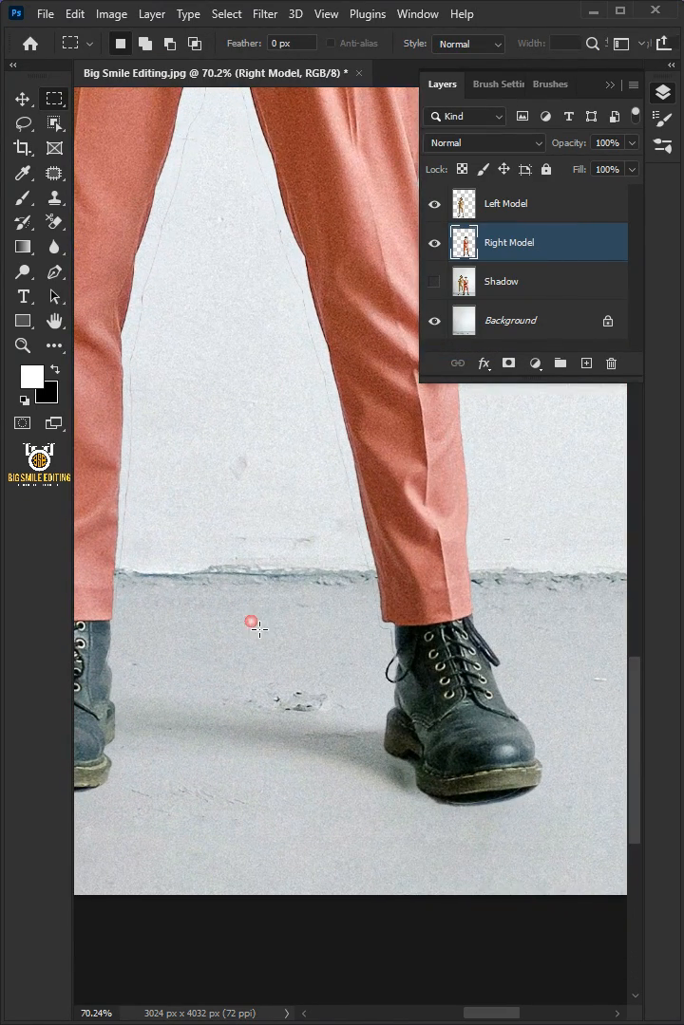
left_click(501, 281)
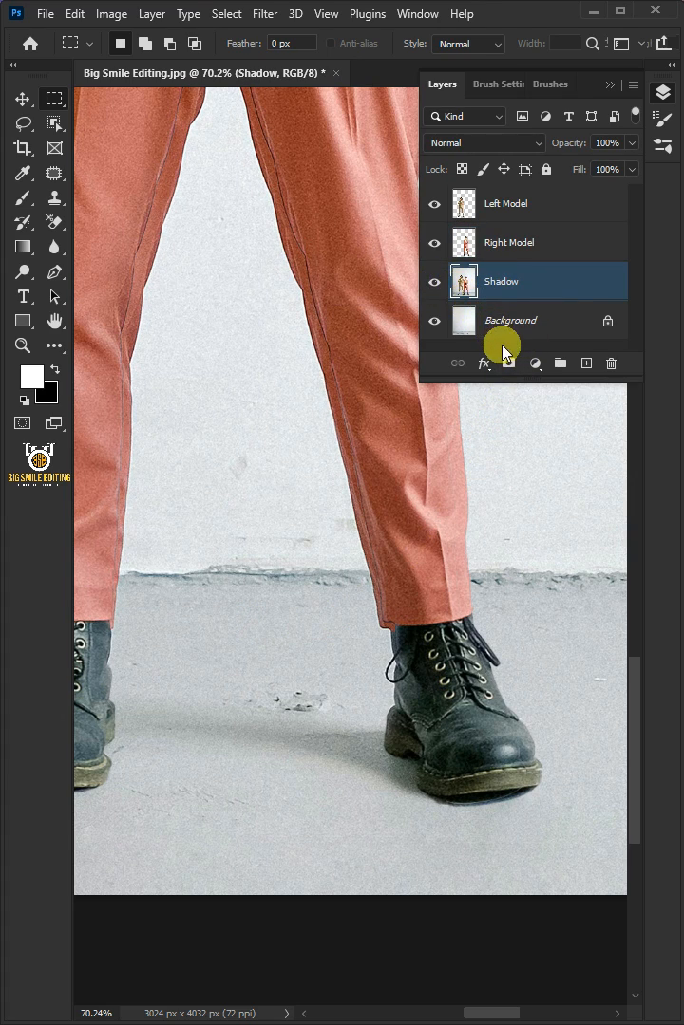
Add a black mask to Shadow, paint the boot shadows back with a white brush, then activate Left Model
left_click(510, 363)
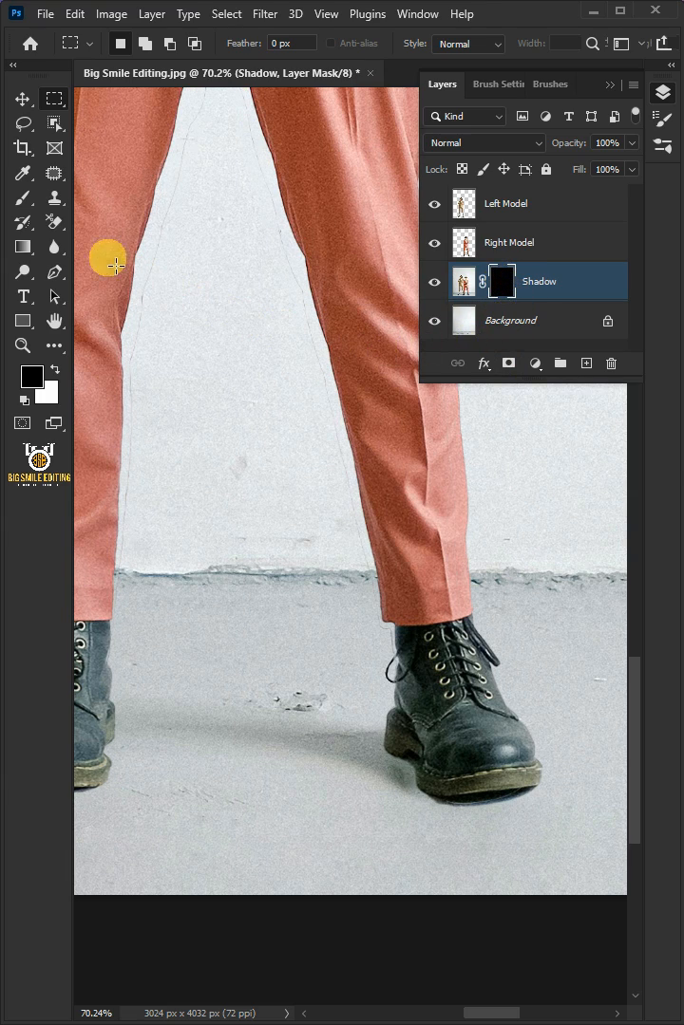
left_click(23, 197)
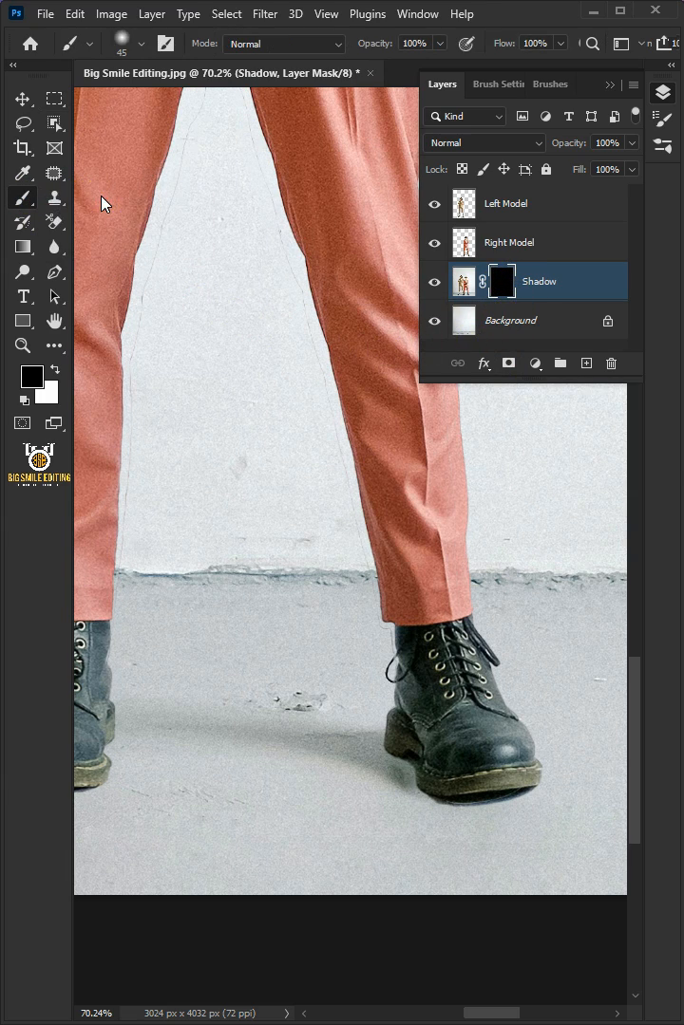
left_click(114, 330)
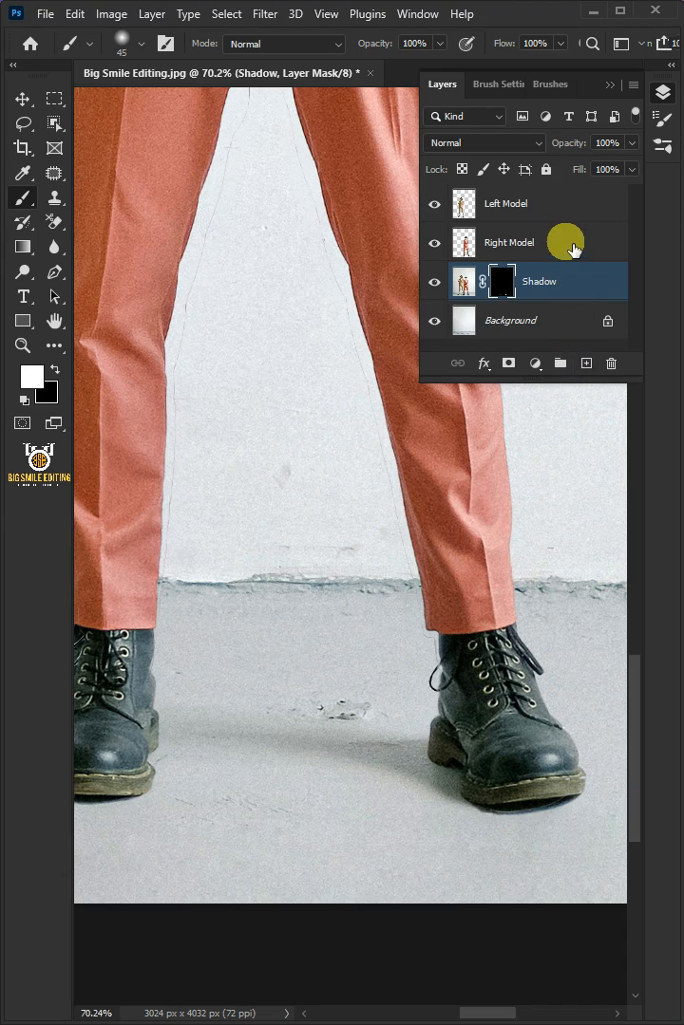
left_click(505, 203)
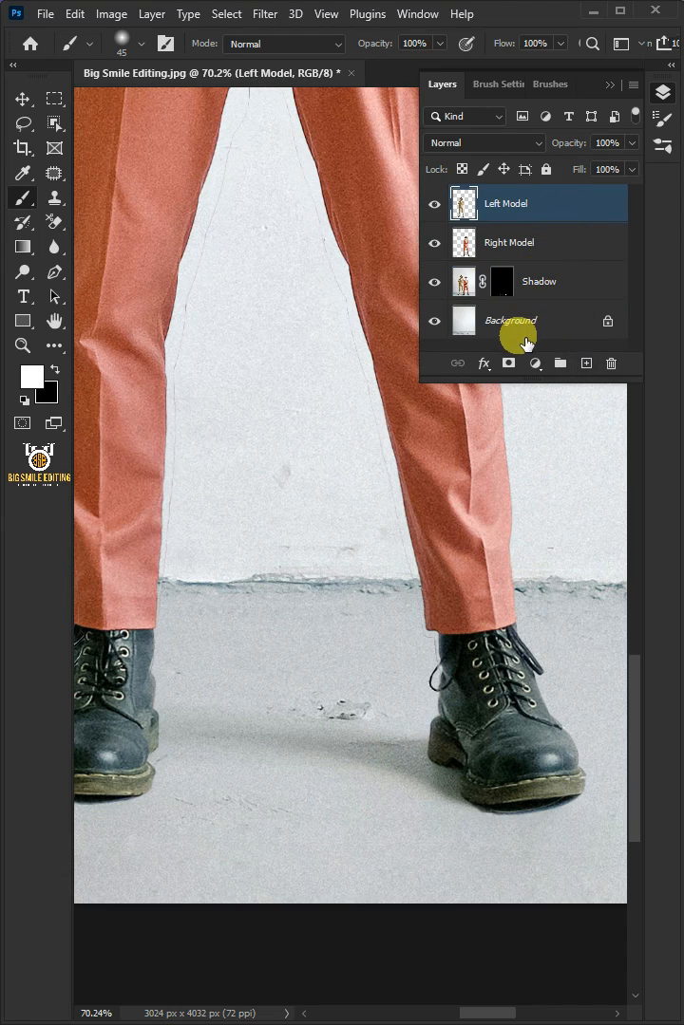